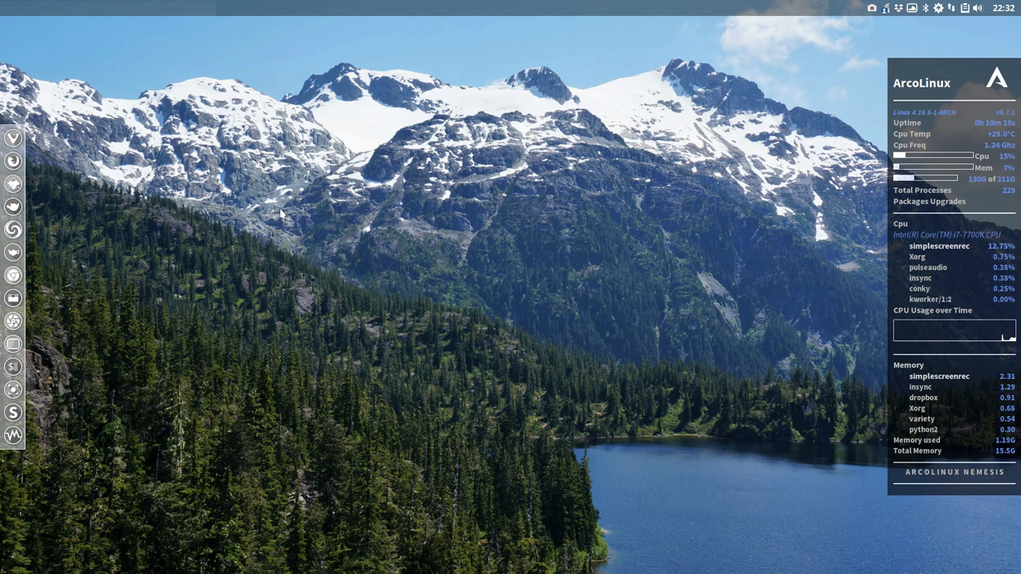
mouse_move(283, 209)
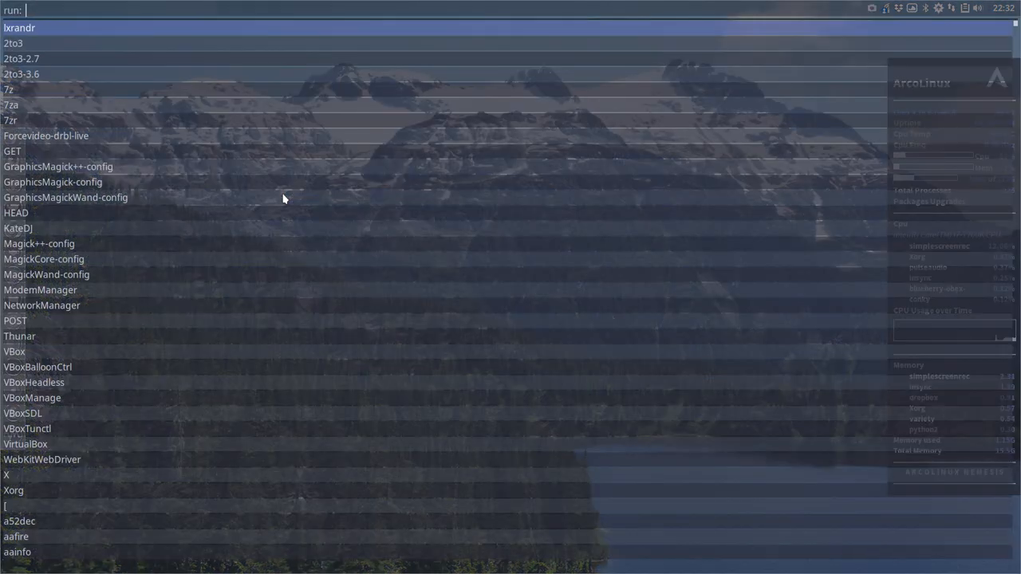
Show the run launcher as a centered window, then bring up the theme chooser.
key(Escape)
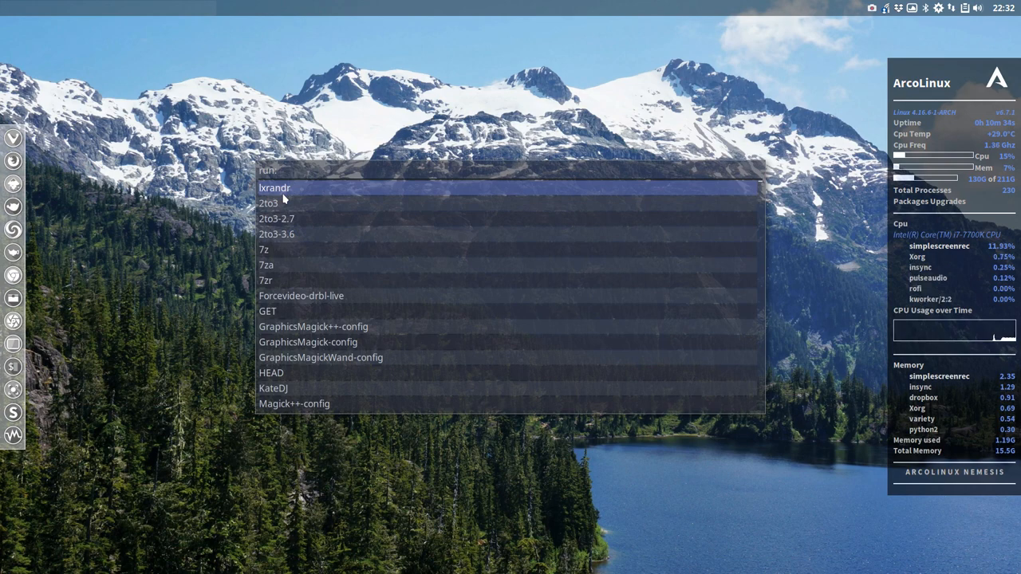
key(Escape)
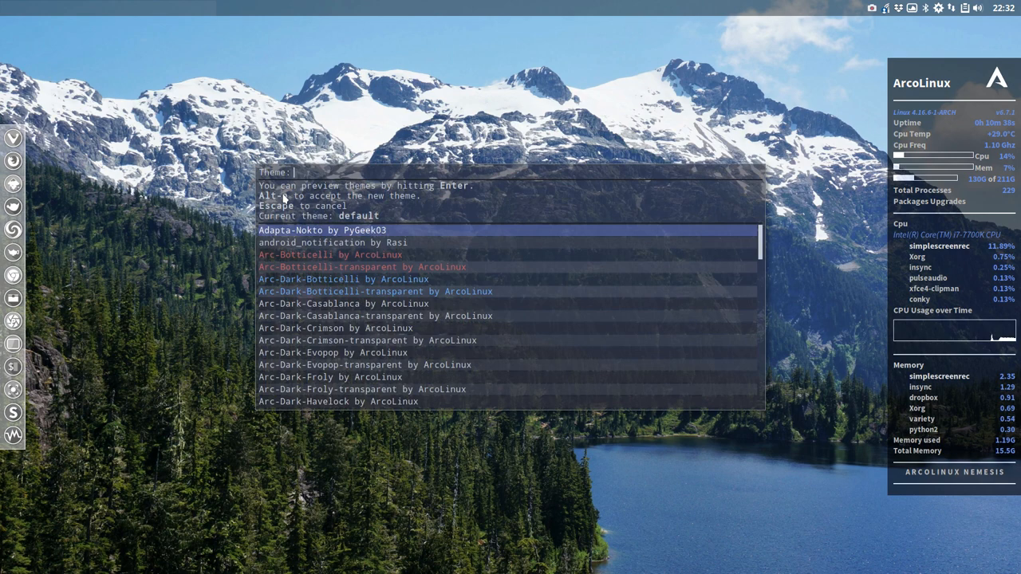
Preview Arc-Dark themes including Crimson, Niagara-transparent and Orchid, then return to the run launcher.
key(Escape)
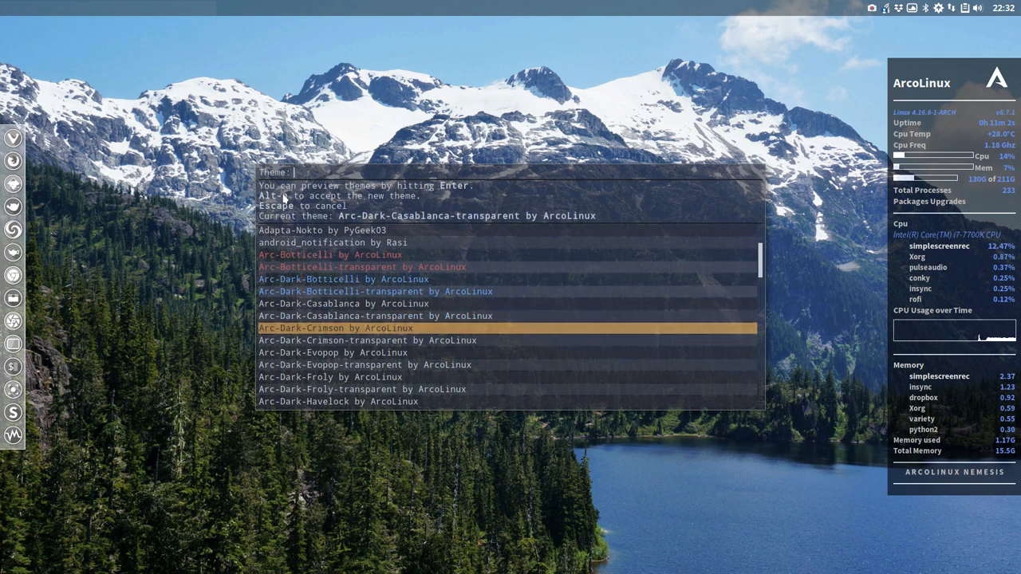
key(Down)
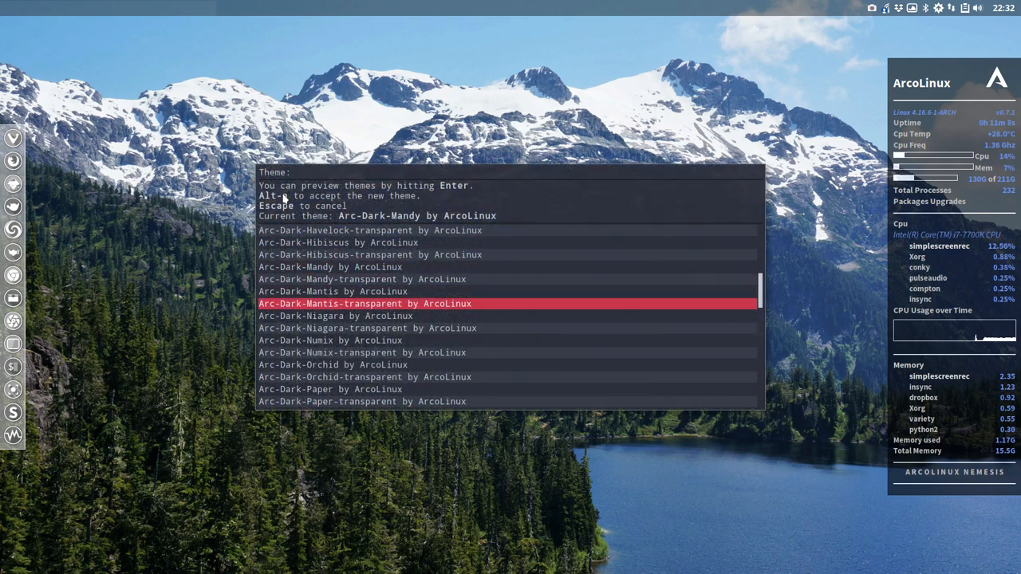
key(Down)
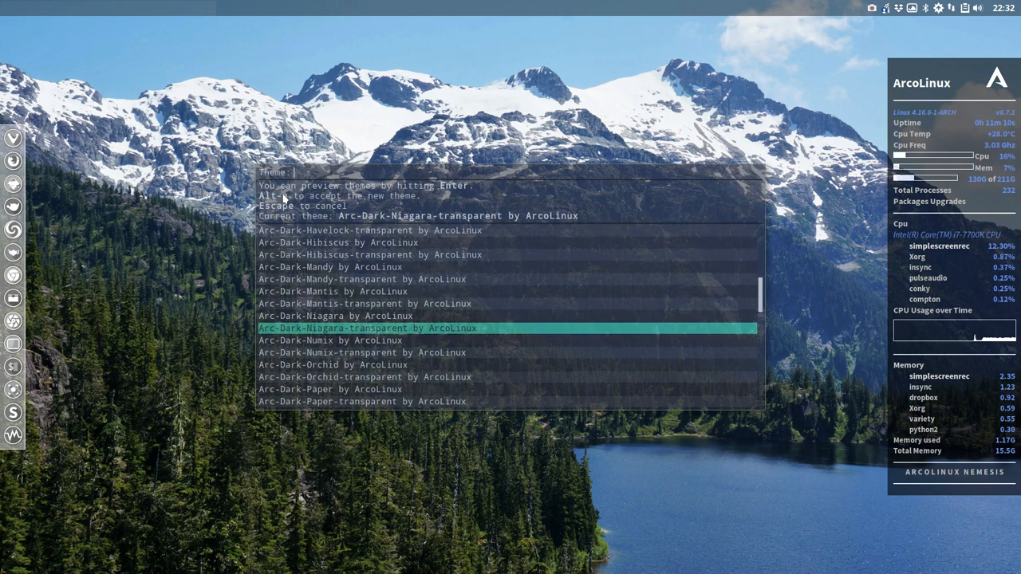
key(Down)
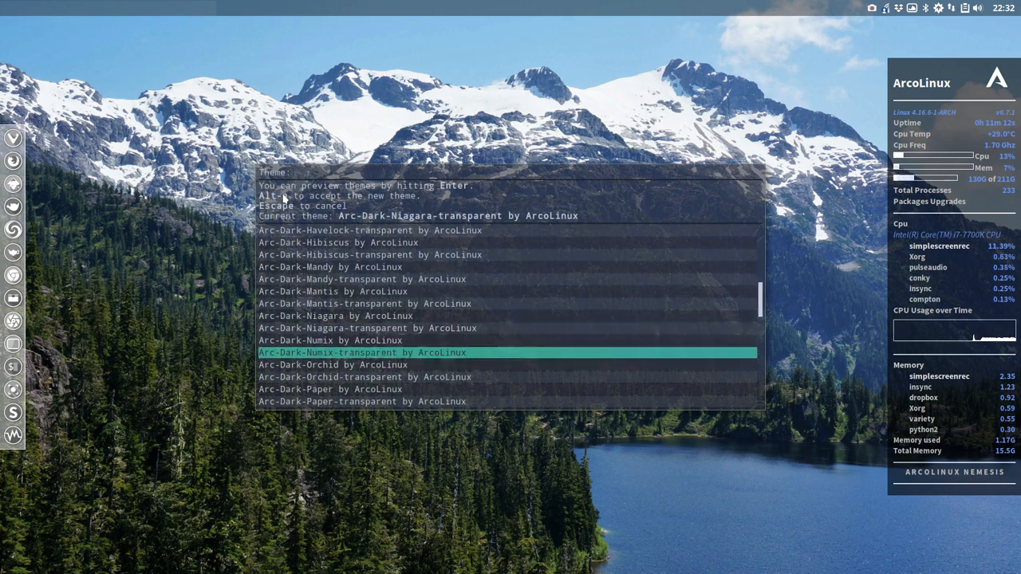
key(Down)
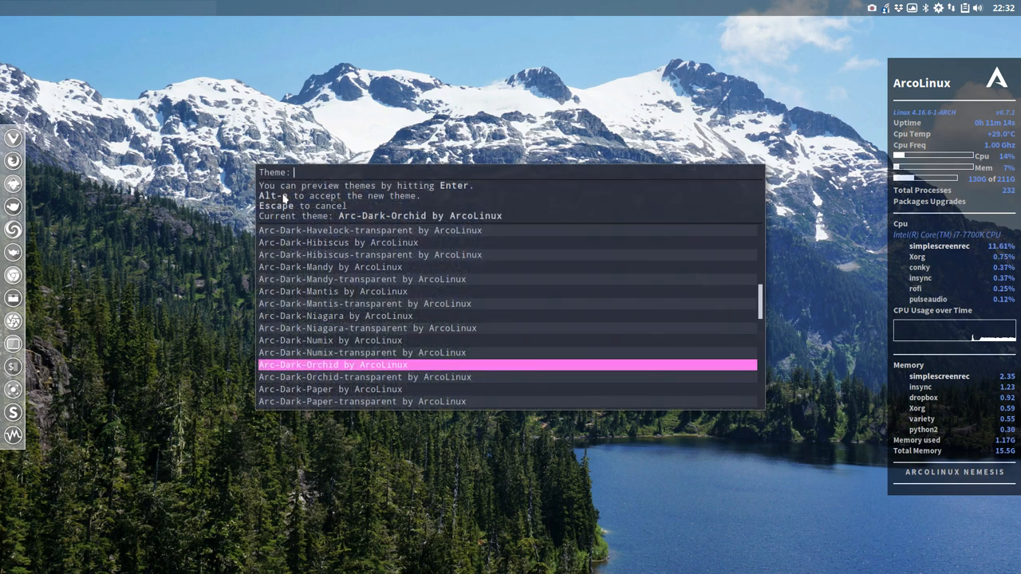
key(Down)
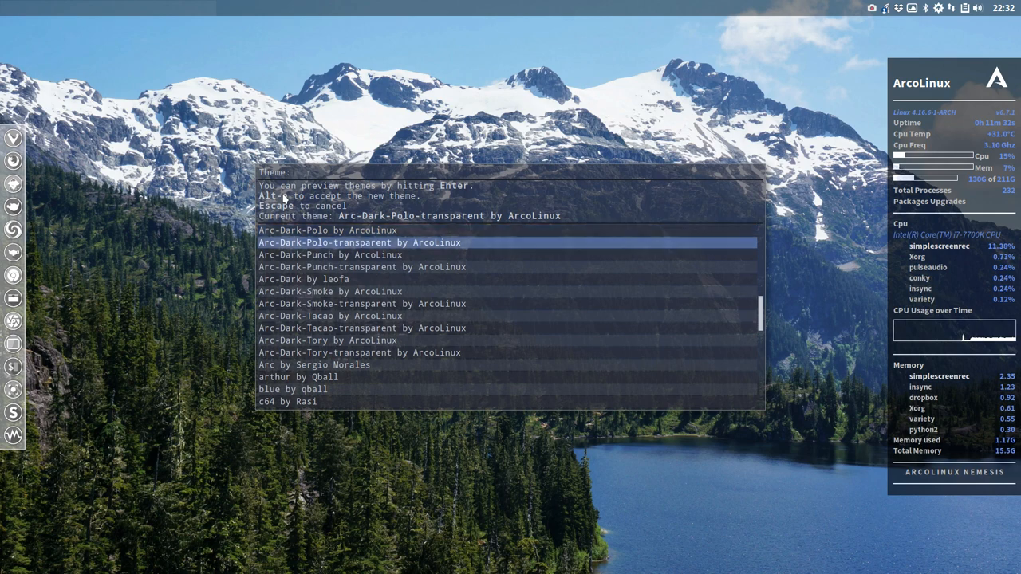
key(Up)
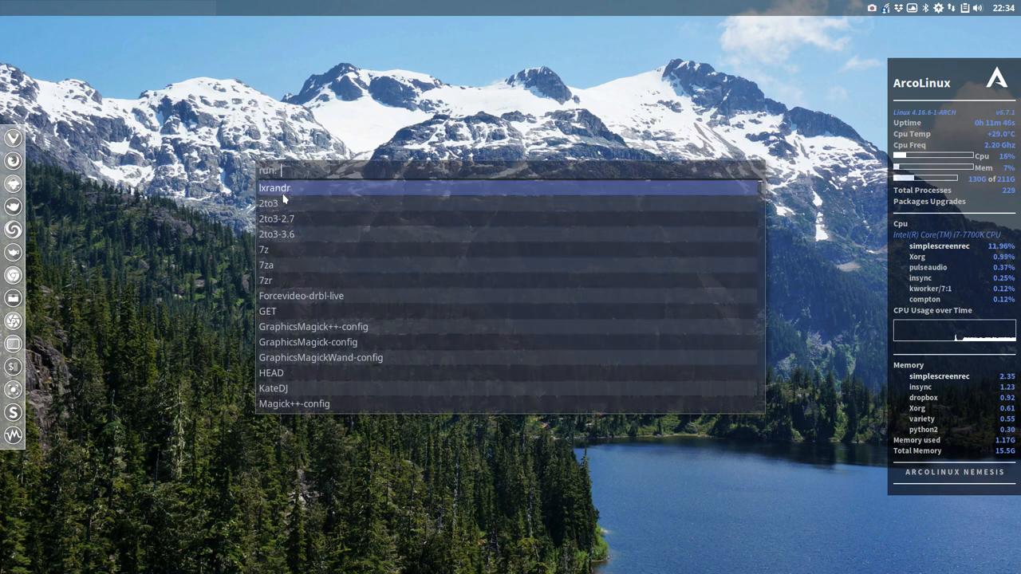
Filter the launcher's command list with fragments 'fir', 'sv' and 'net'.
text(fir)
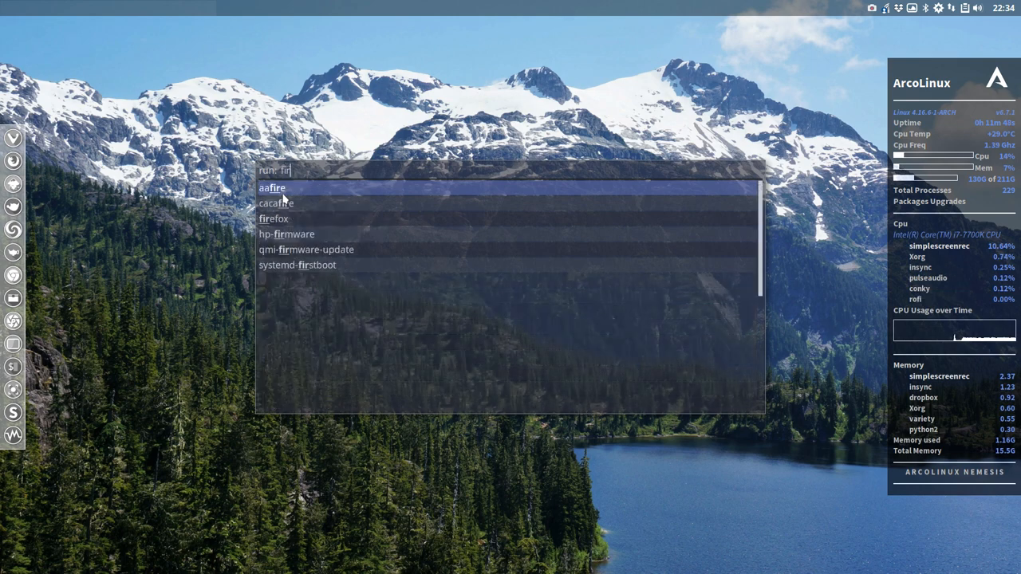
text(sv)
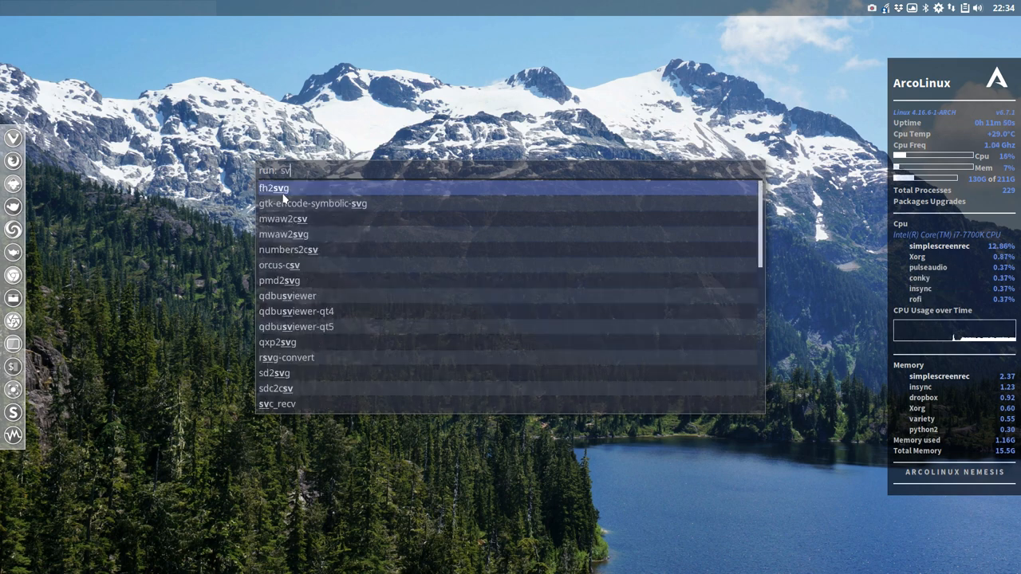
text(n)
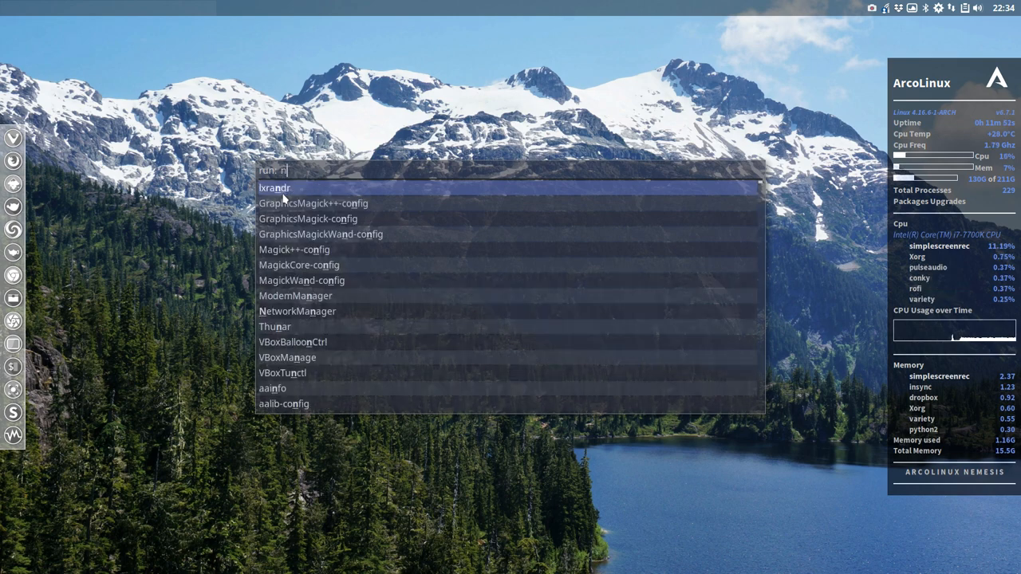
text(et)
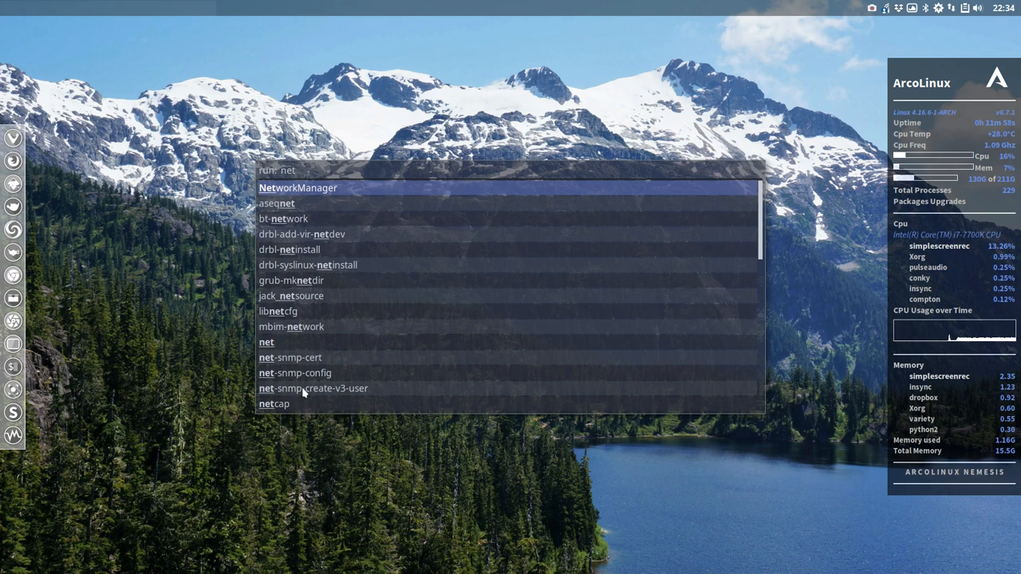
mouse_move(325, 171)
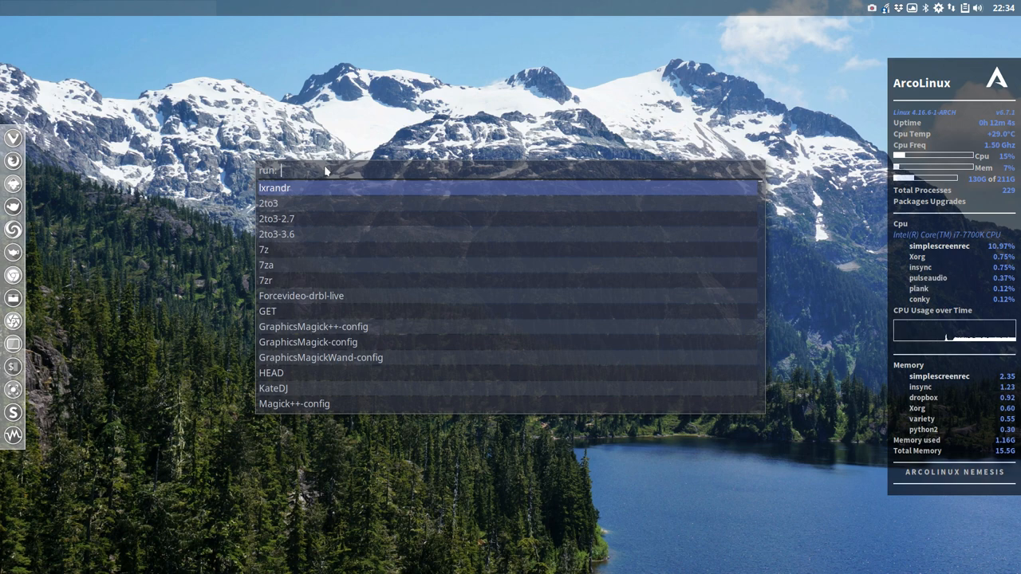
Filter for 'zo' and 'cord' to find recording programs, then close without launching.
text(zo)
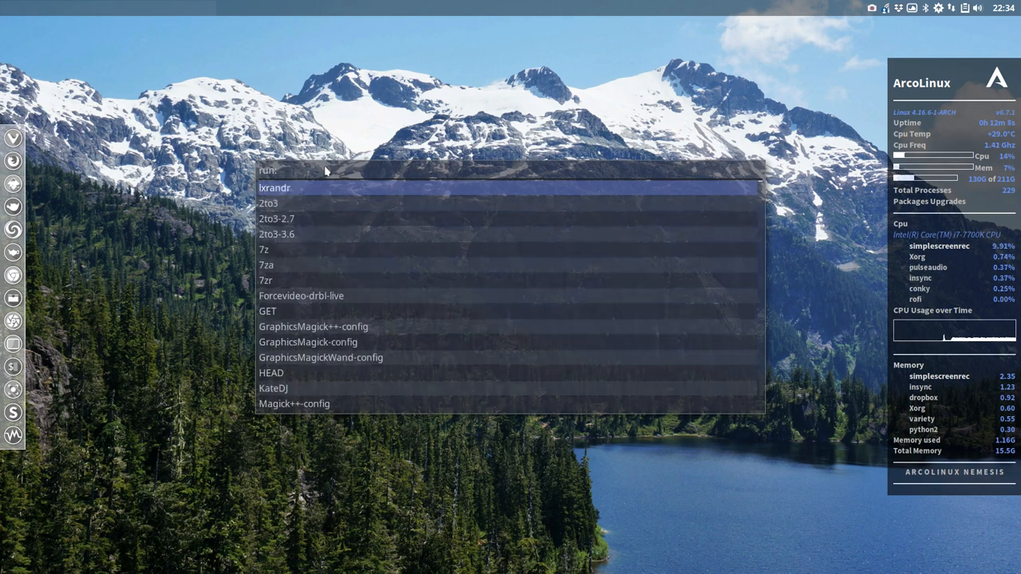
text(cor)
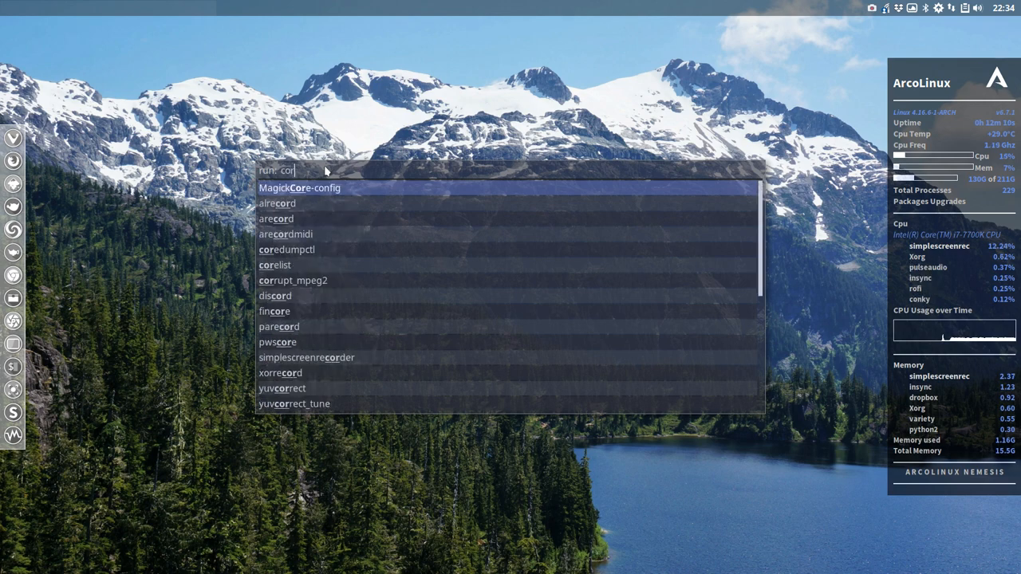
text(d)
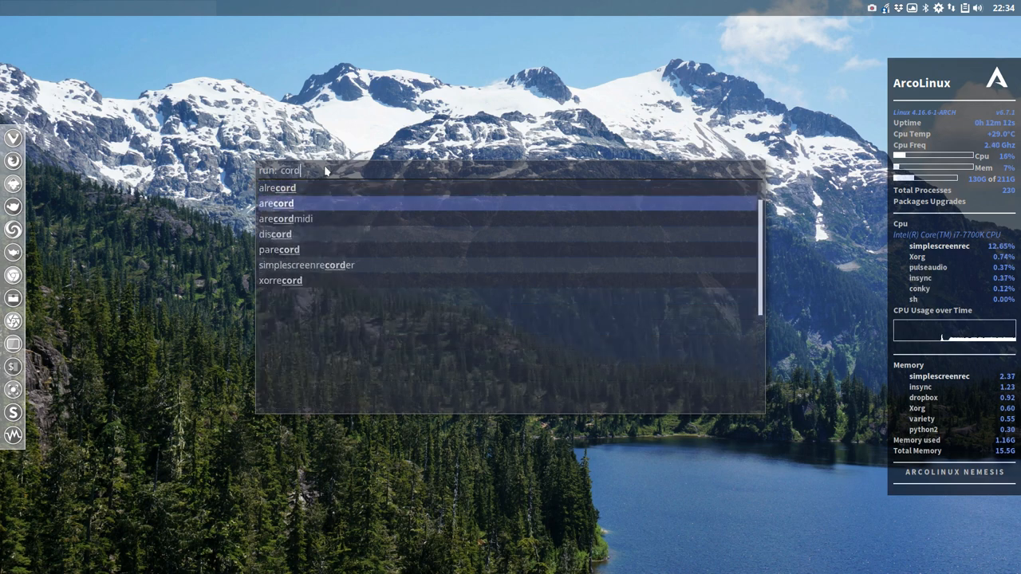
key(Down)
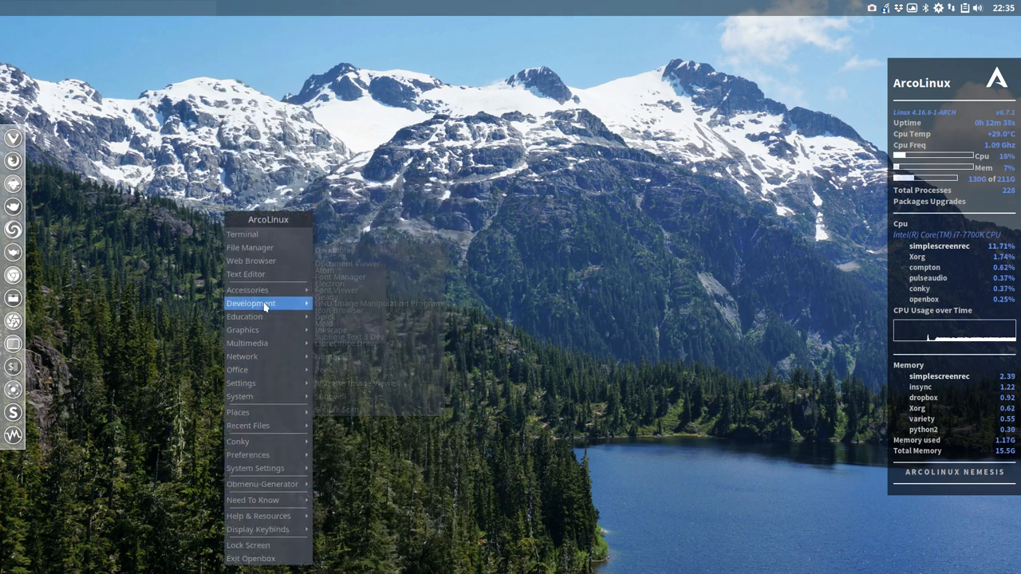
click(295, 242)
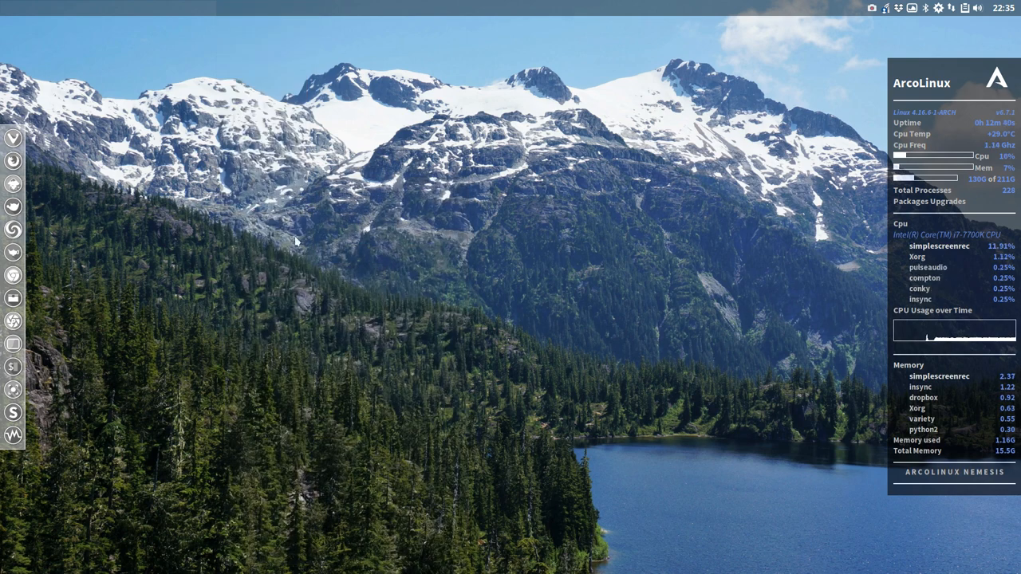
mouse_move(478, 316)
text(exo-)
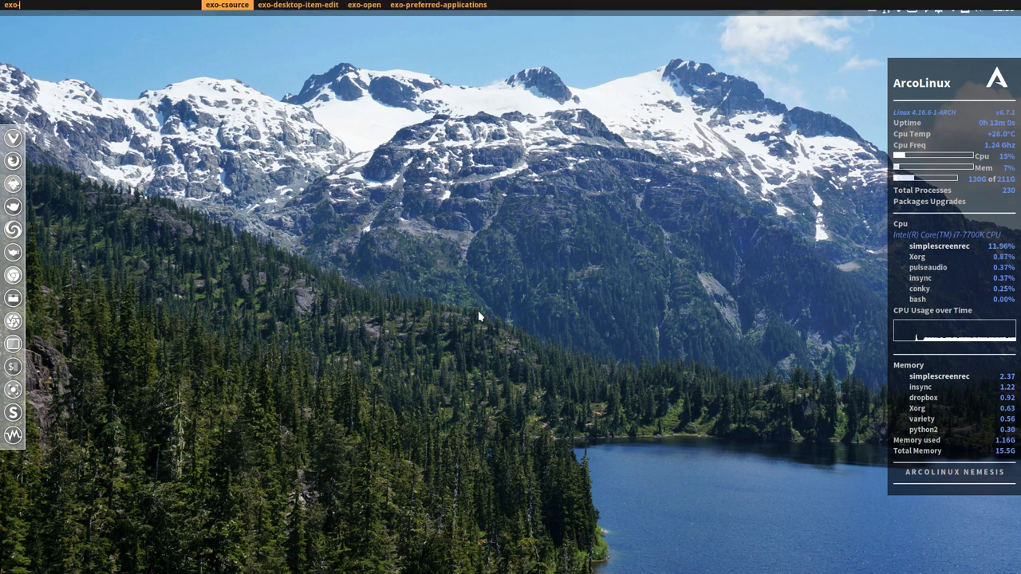
click(437, 3)
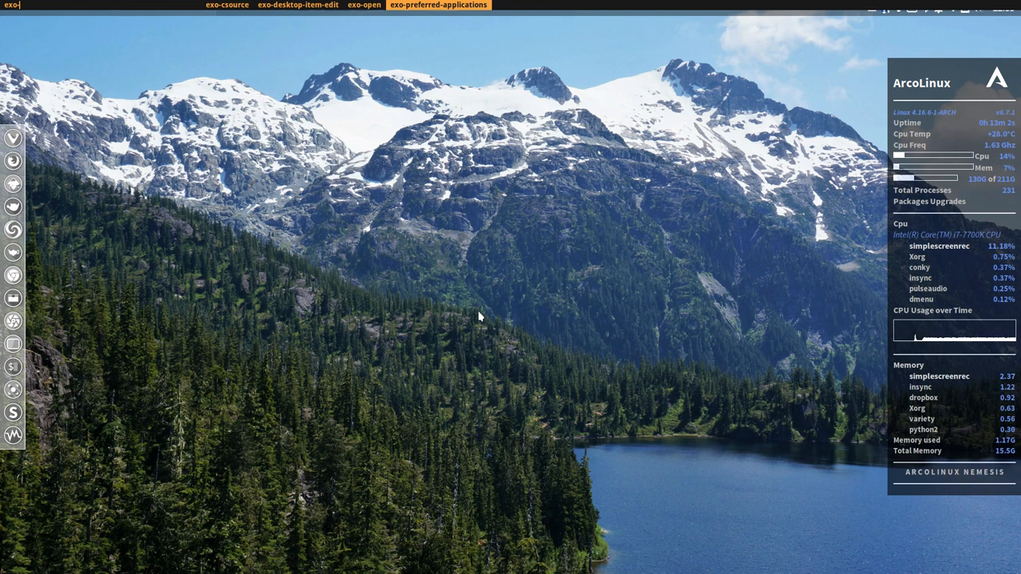
click(437, 5)
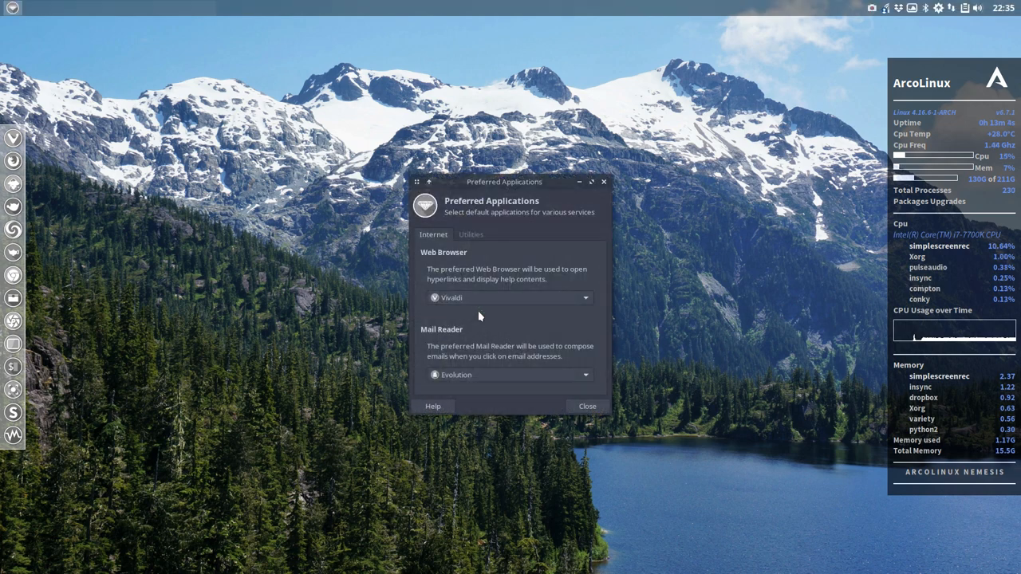
click(587, 298)
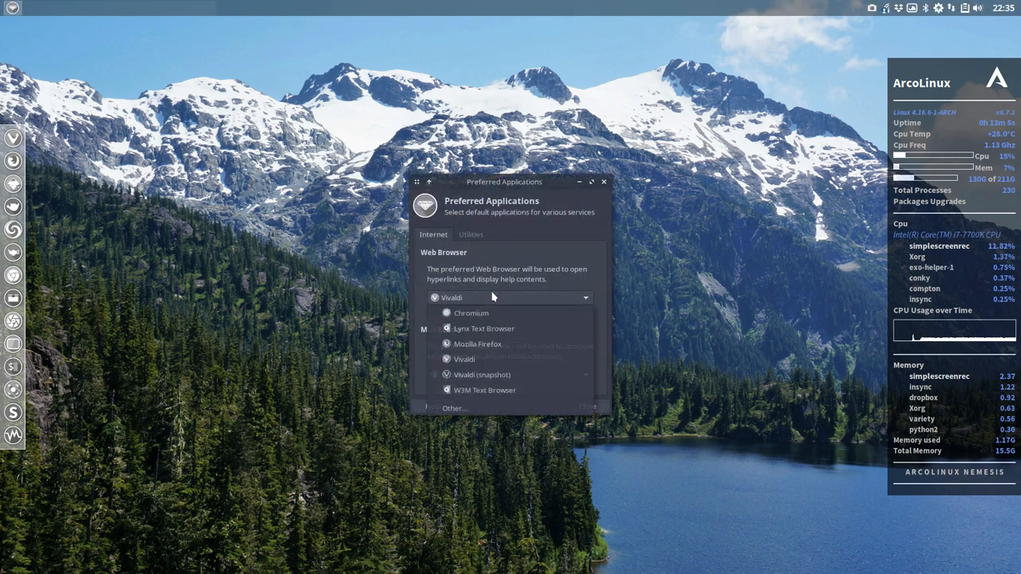
click(462, 359)
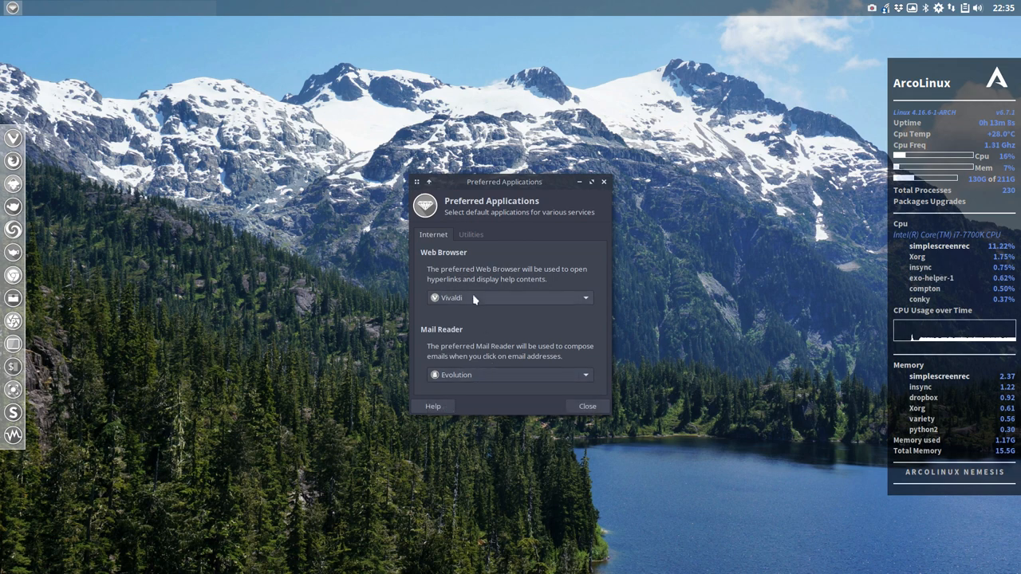
click(470, 233)
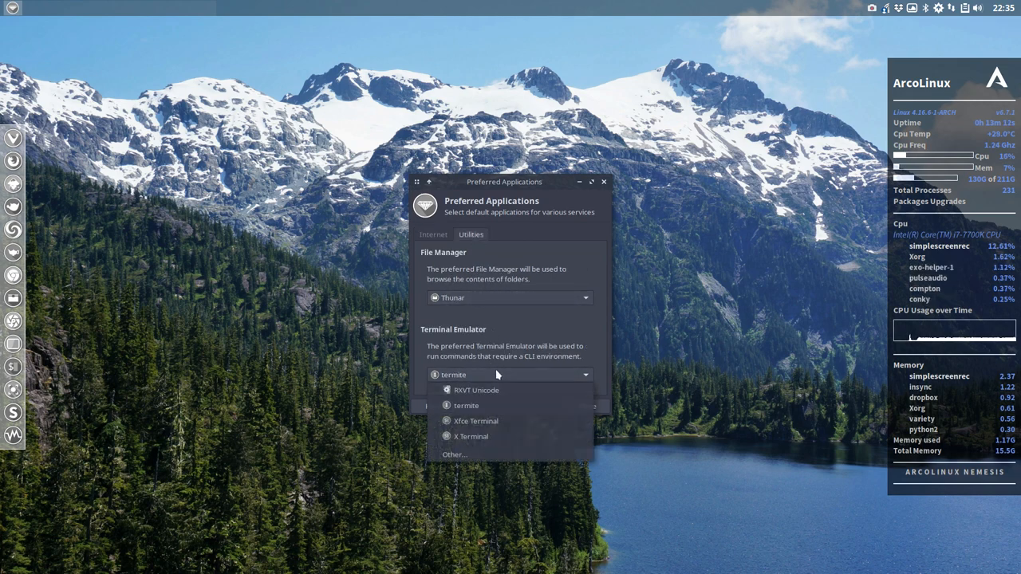
click(466, 405)
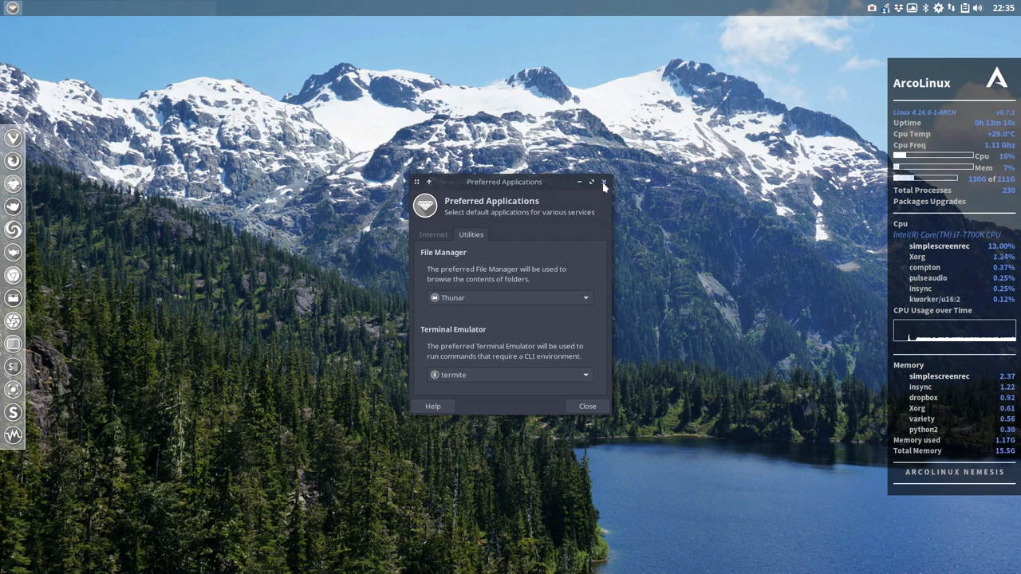
click(603, 182)
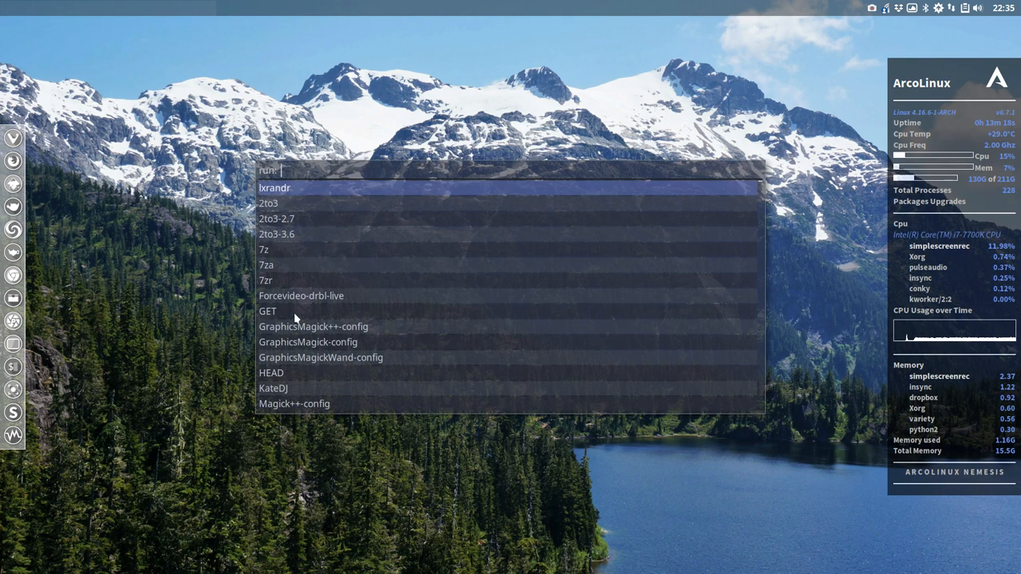
text(pref)
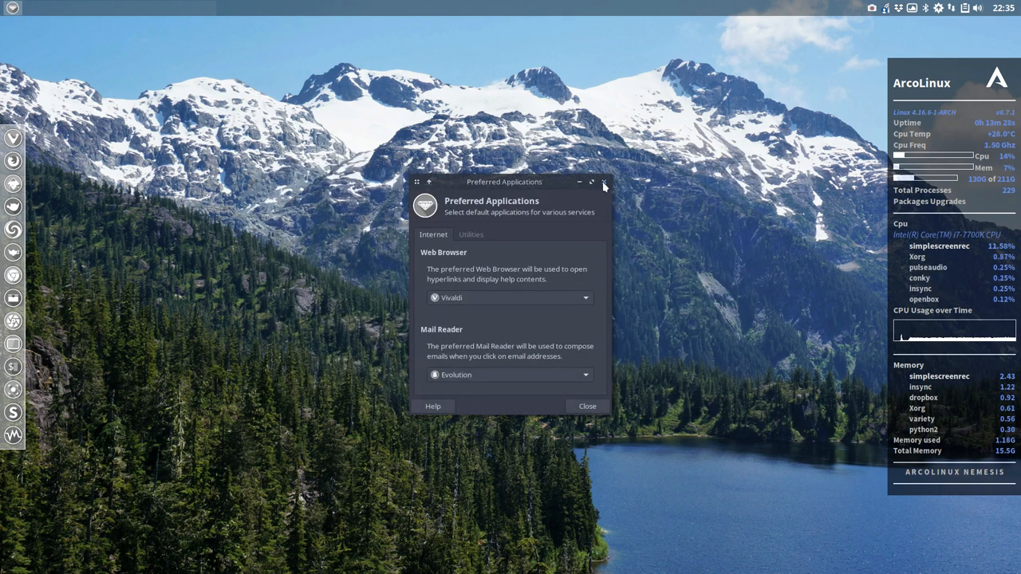
click(603, 182)
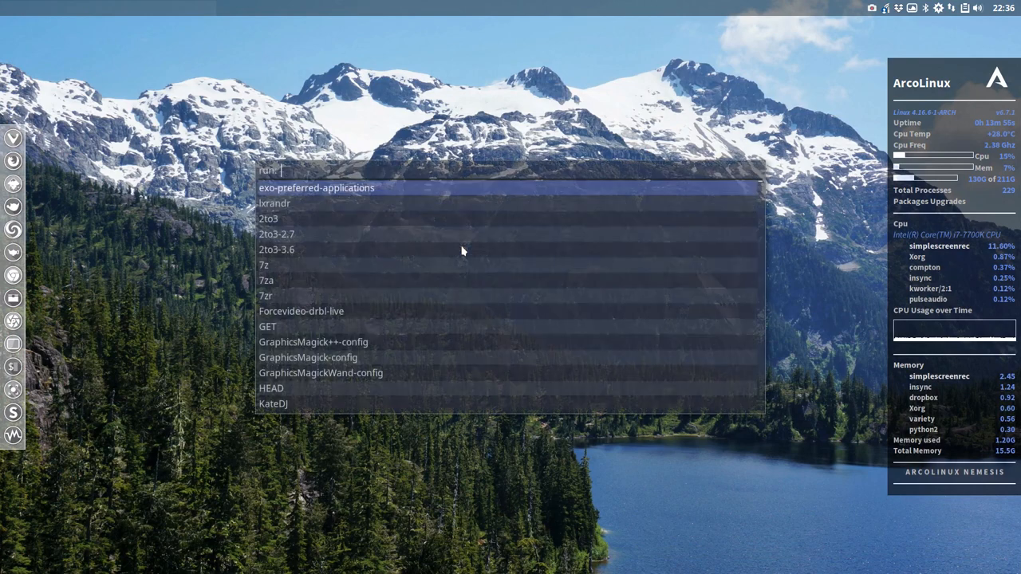
Select and accept the Arc-Dark-Crimson-transparent theme, then view the launcher's crimson highlights.
key(Escape)
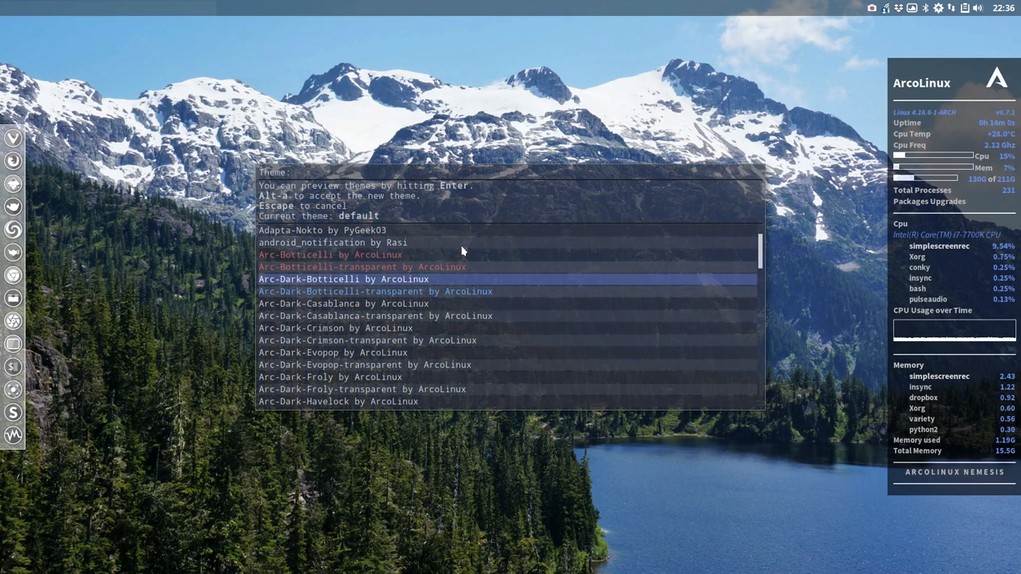
key(Down)
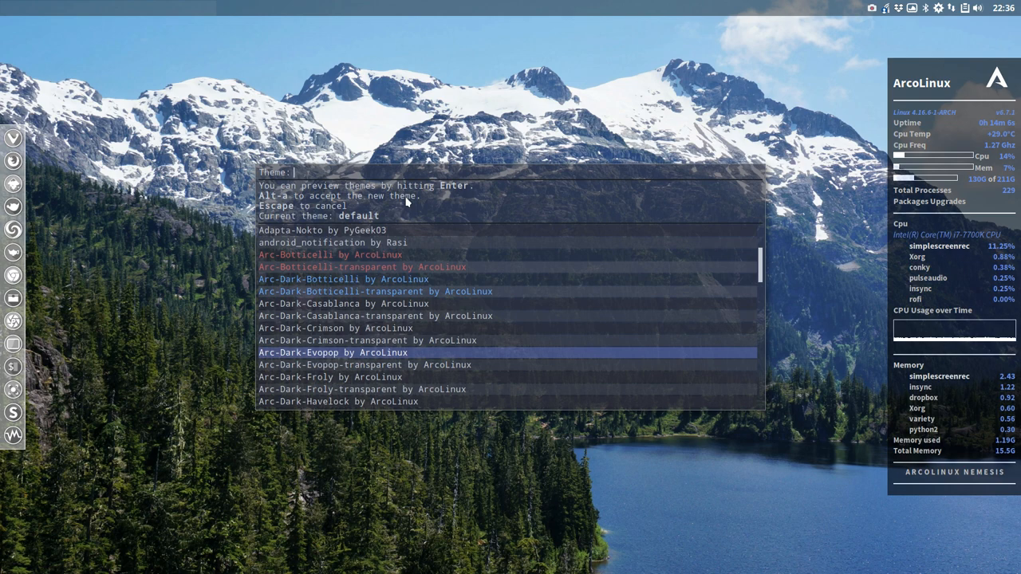
key(Return)
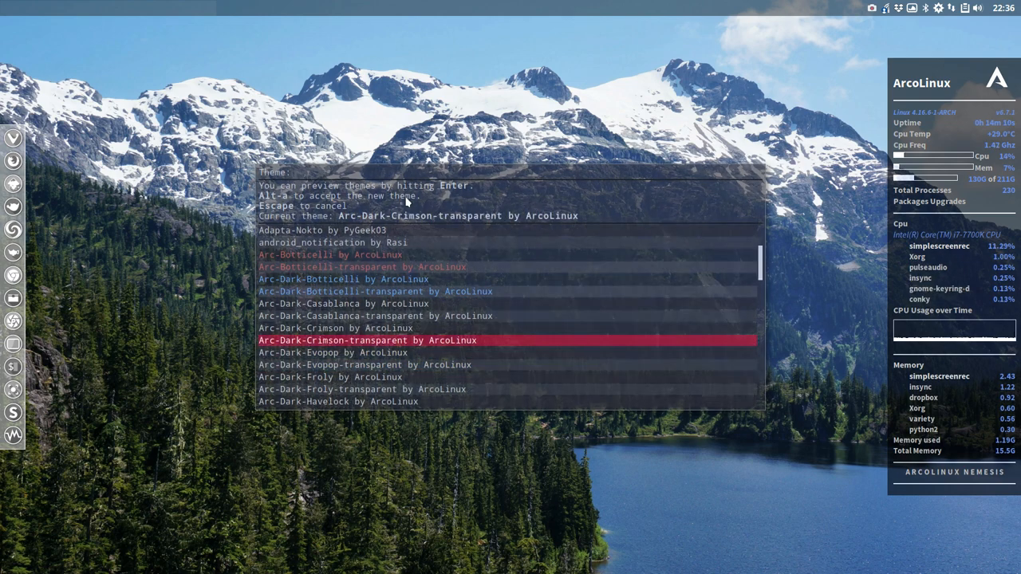
key(Escape)
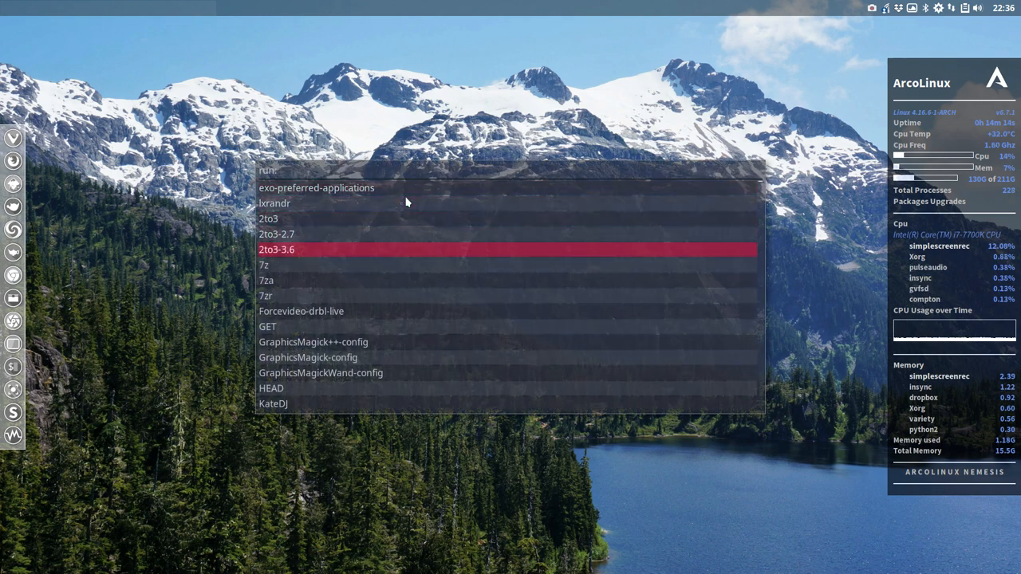
key(Down)
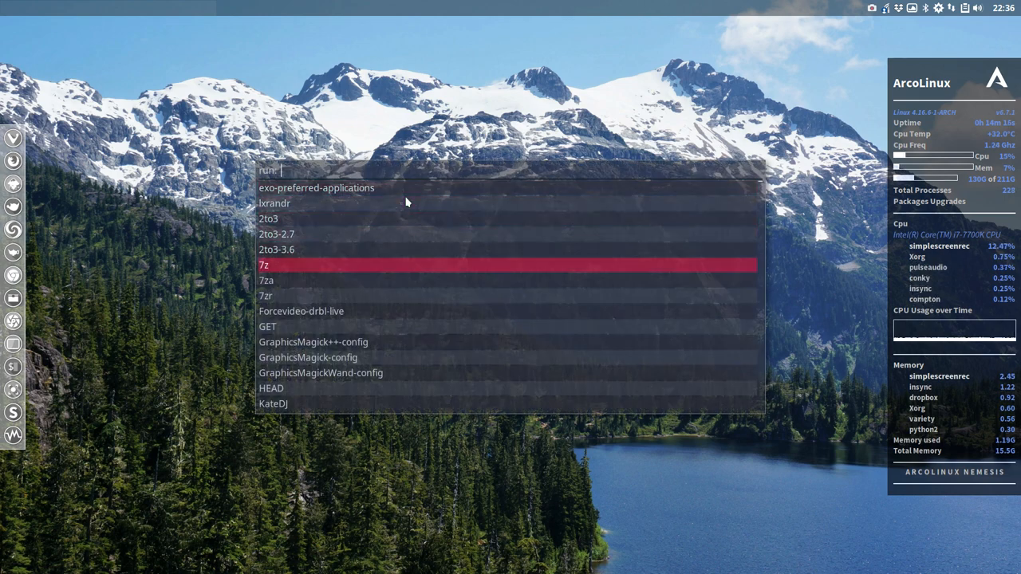